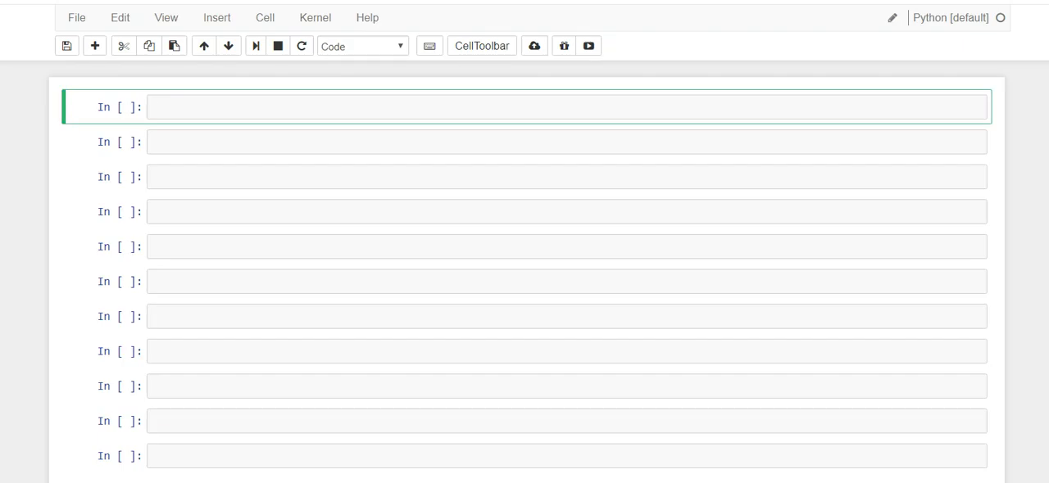
Step: Import pandas as pd and enter pd.__version__ in the next cell
{"action": "type", "text": "import"}
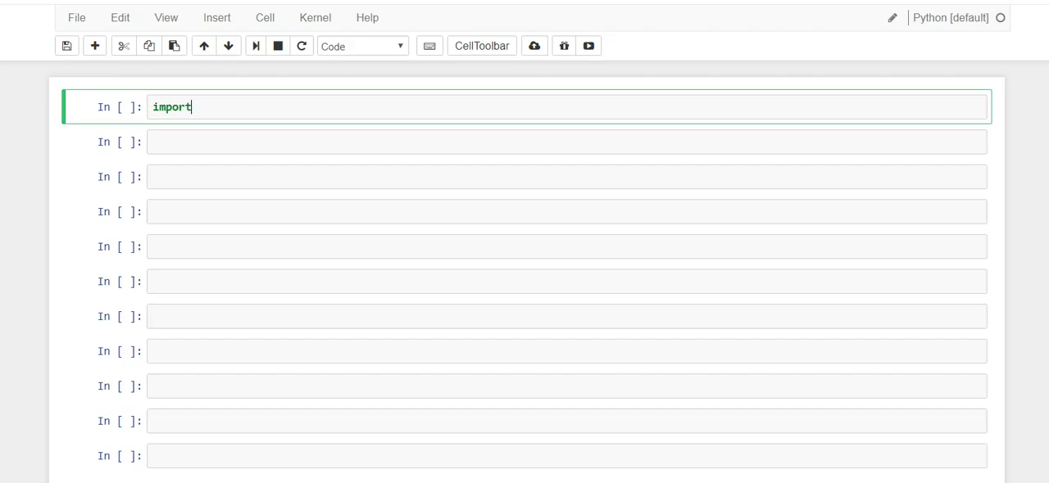
{"action": "type", "text": "pandas as pd"}
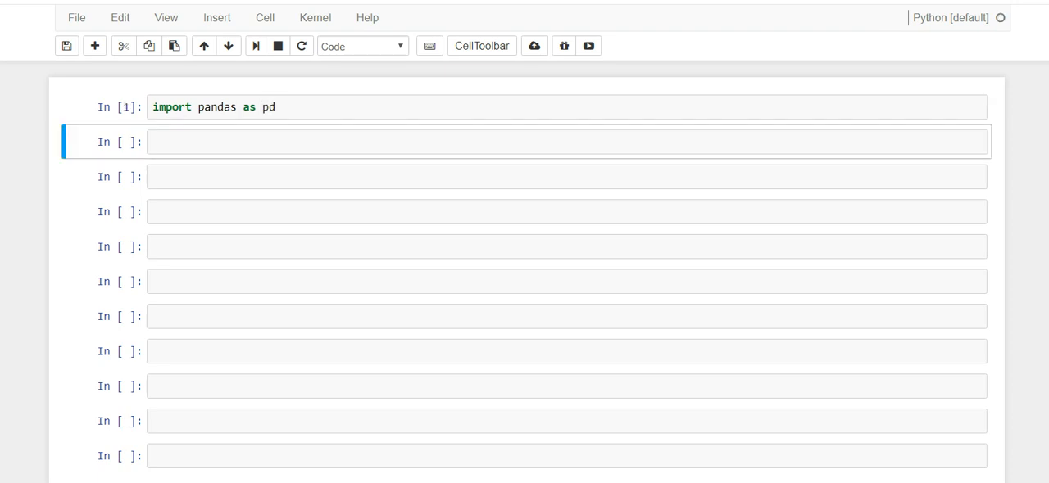
{"action": "type", "text": "pd."}
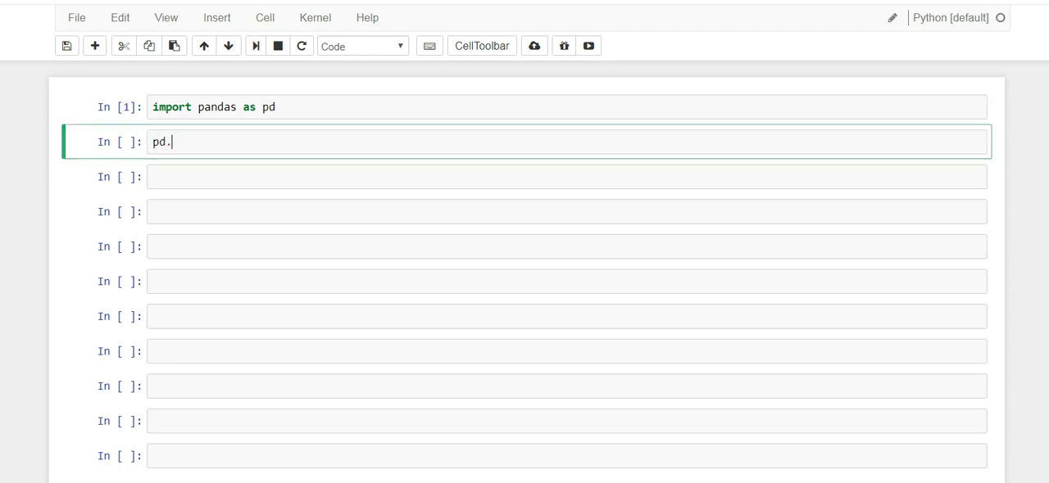
{"action": "type", "text": "__version__"}
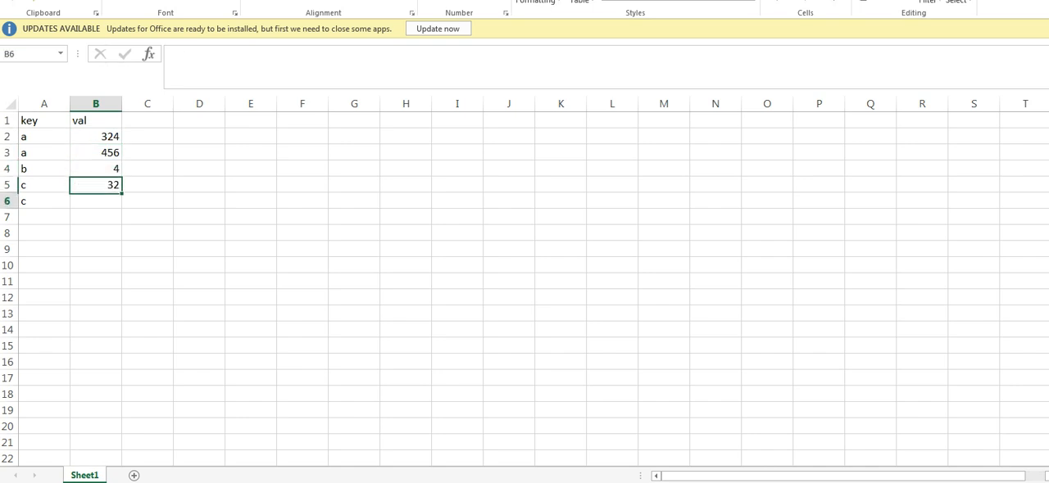
Step: Enter 65 in cell B6 as the val for the last c row
{"action": "type", "text": "65"}
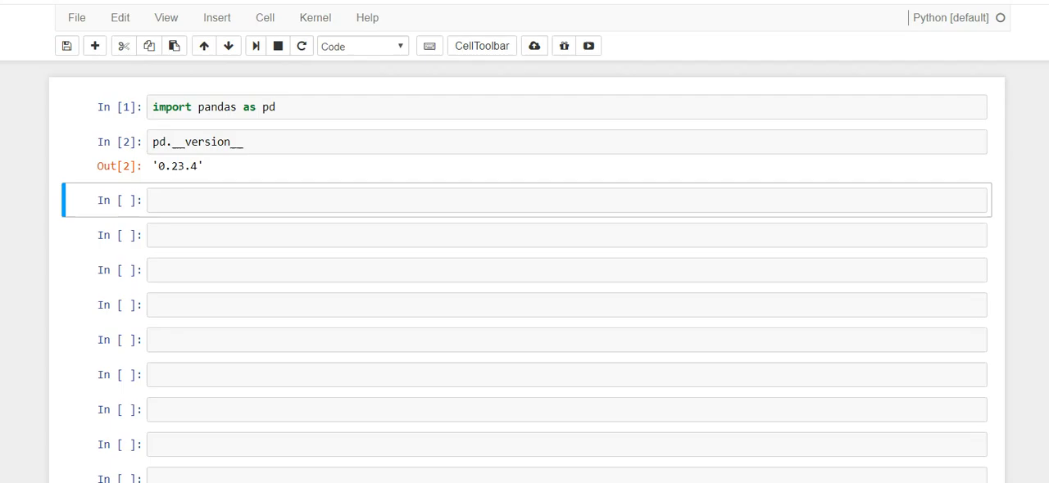
Step: Run df = pd.read_clipboard() to build and display the five-row key/val table
{"action": "type", "text": "df"}
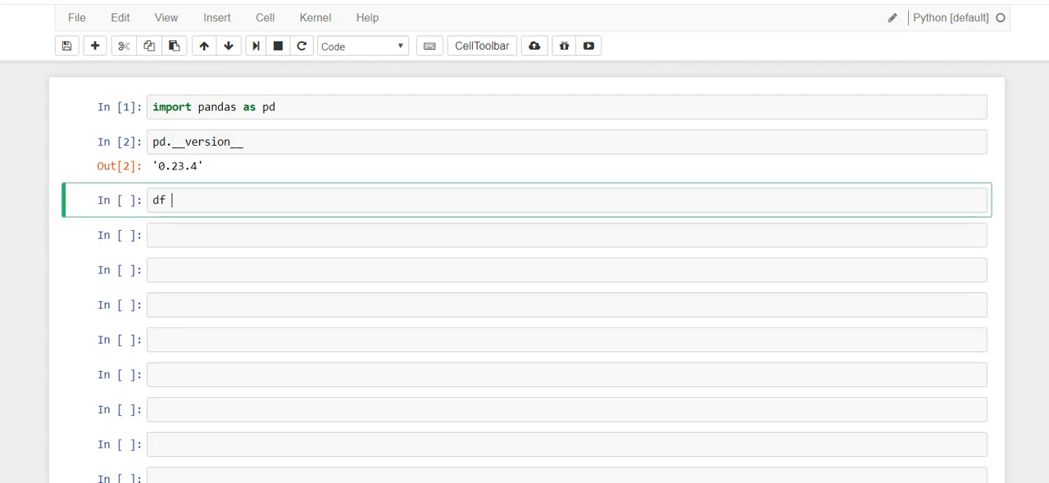
{"action": "type", "text": "= pd.re"}
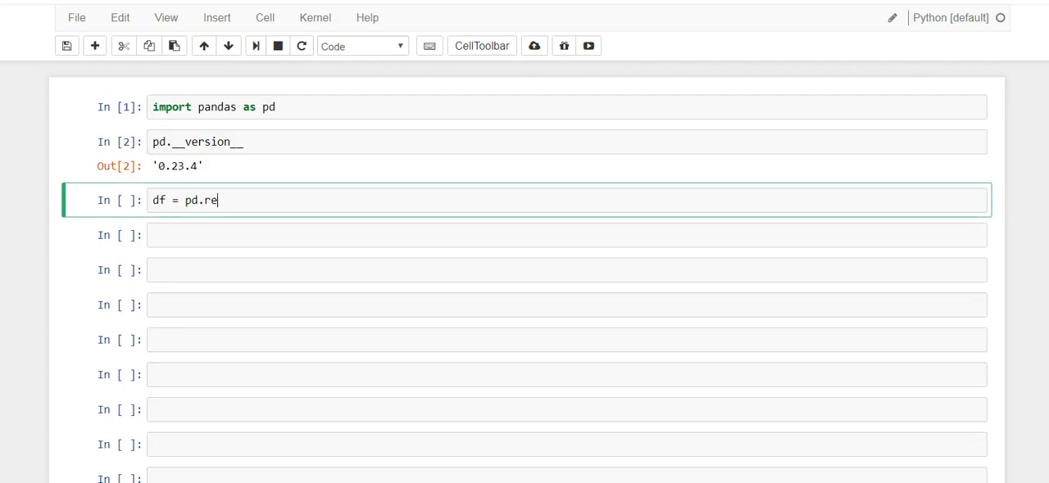
{"action": "type", "text": "ad_clipboard(0"}
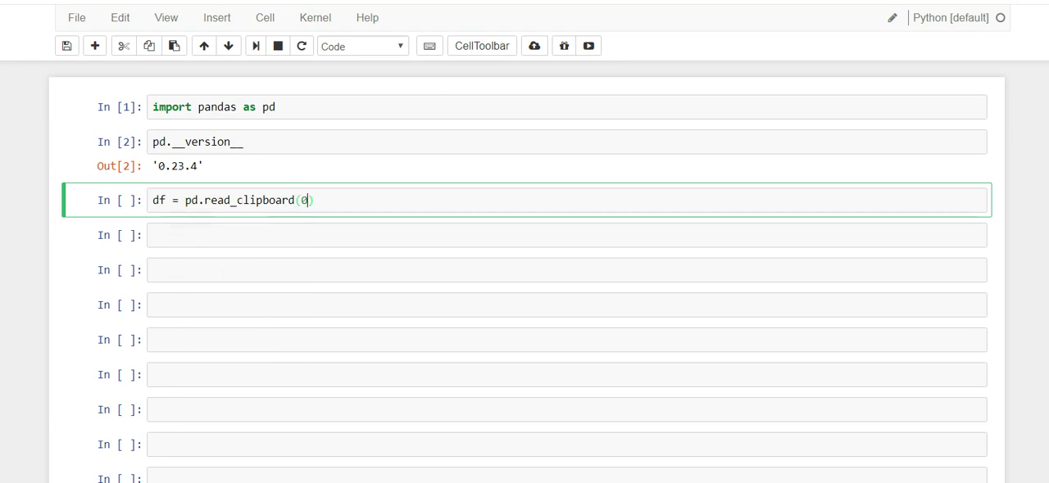
{"action": "key", "text": "Backspace"}
{"action": "type", "text": "df"}
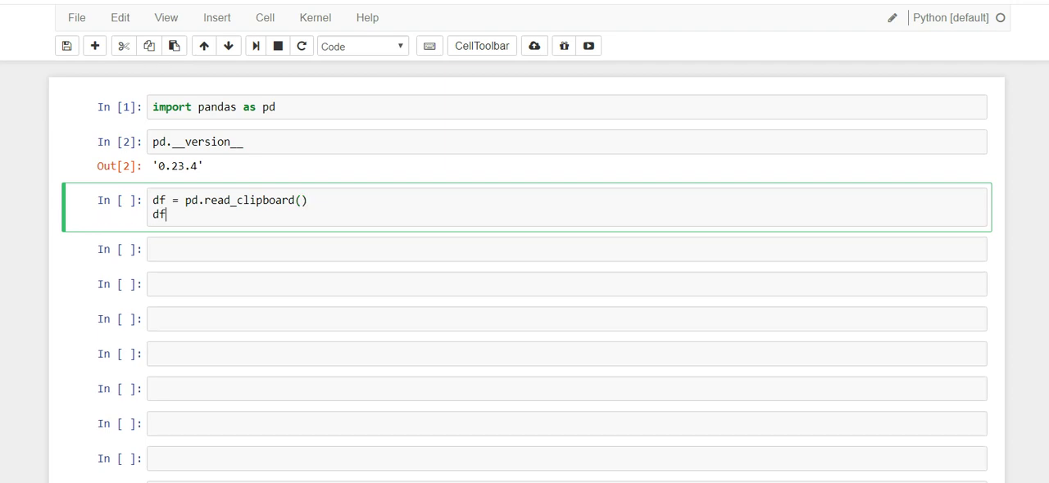
{"action": "key", "text": "shift+enter"}
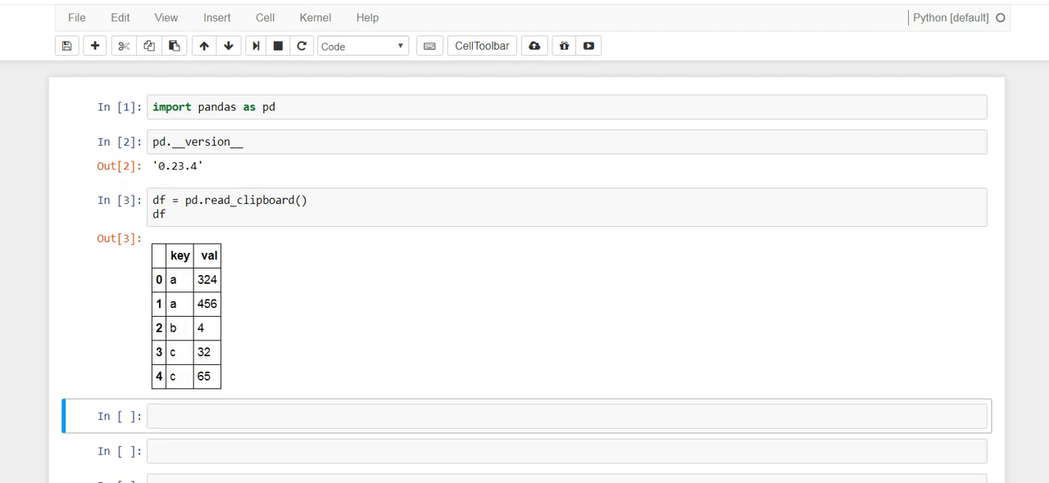
Step: Enter df.loc[::2,'val'] to return vals 324, 4 and 65 for rows 0, 2, 4
{"action": "scroll", "scroll_direction": "down", "scroll_amount": 3}
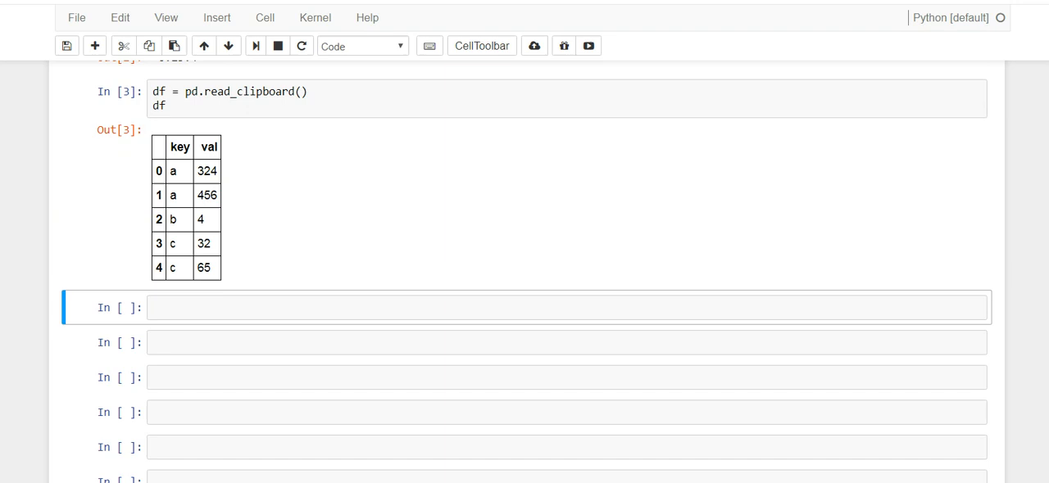
{"action": "scroll", "scroll_direction": "up", "scroll_amount": 3}
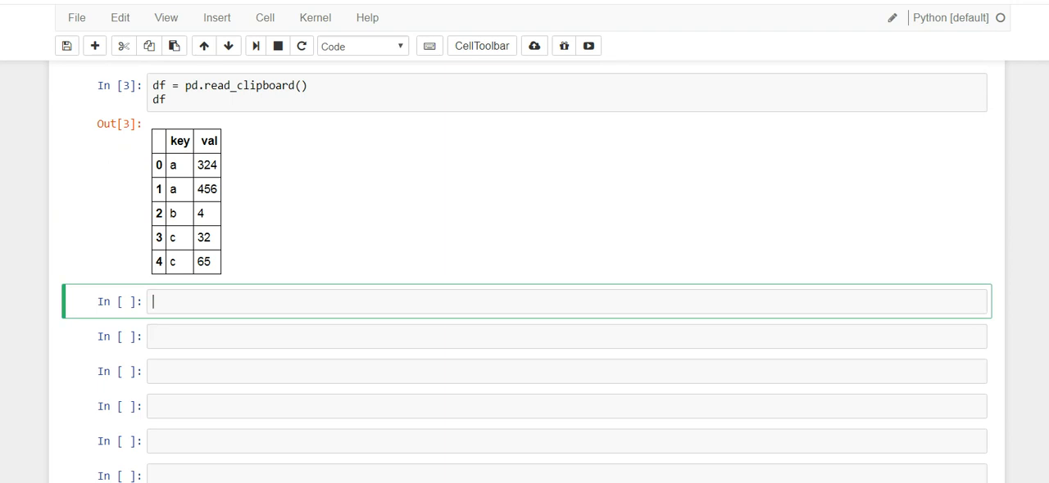
{"action": "type", "text": "df"}
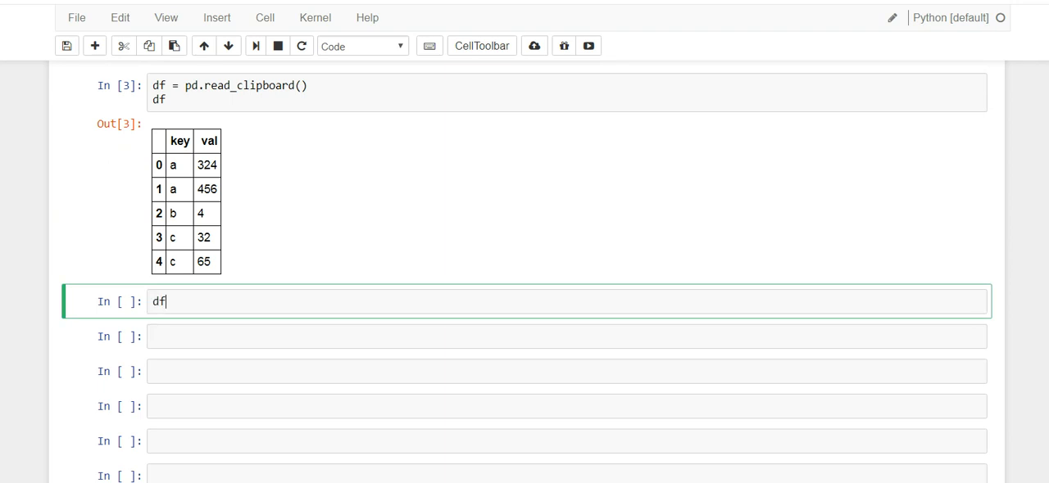
{"action": "type", "text": ".loc"}
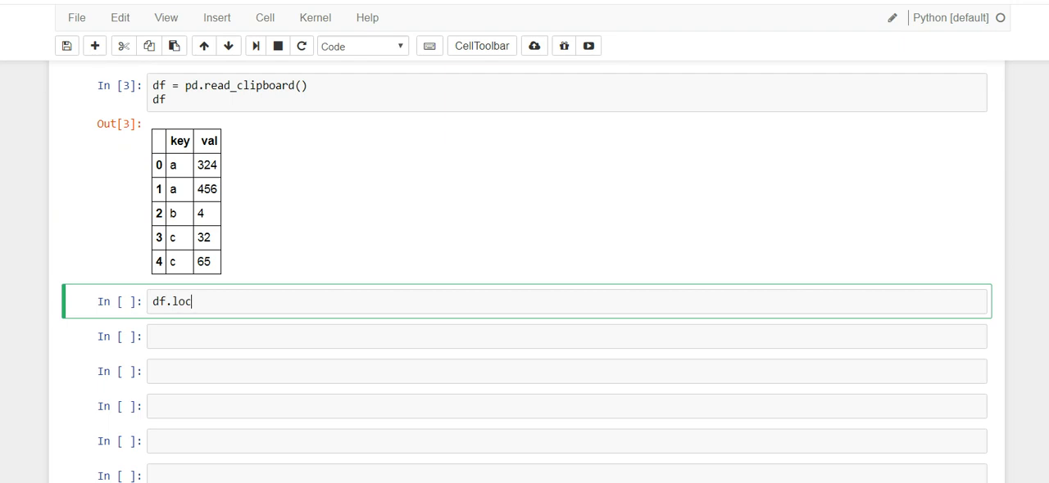
{"action": "type", "text": "['']"}
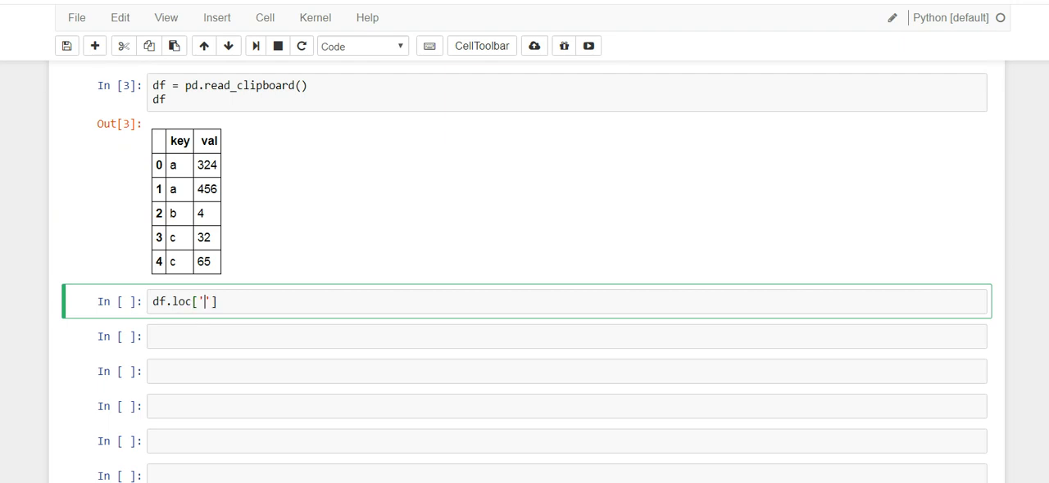
{"action": "type", "text": "val"}
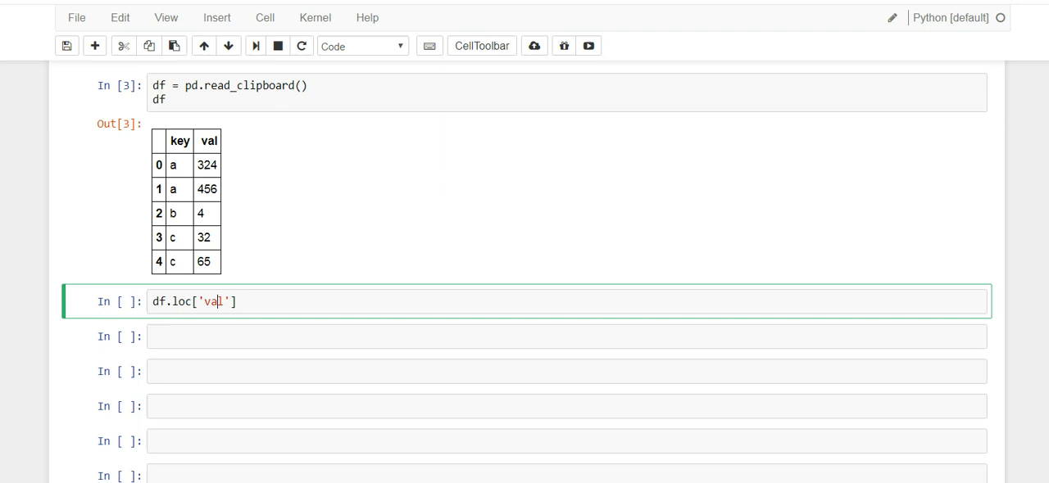
{"action": "type", "text": "[,"}
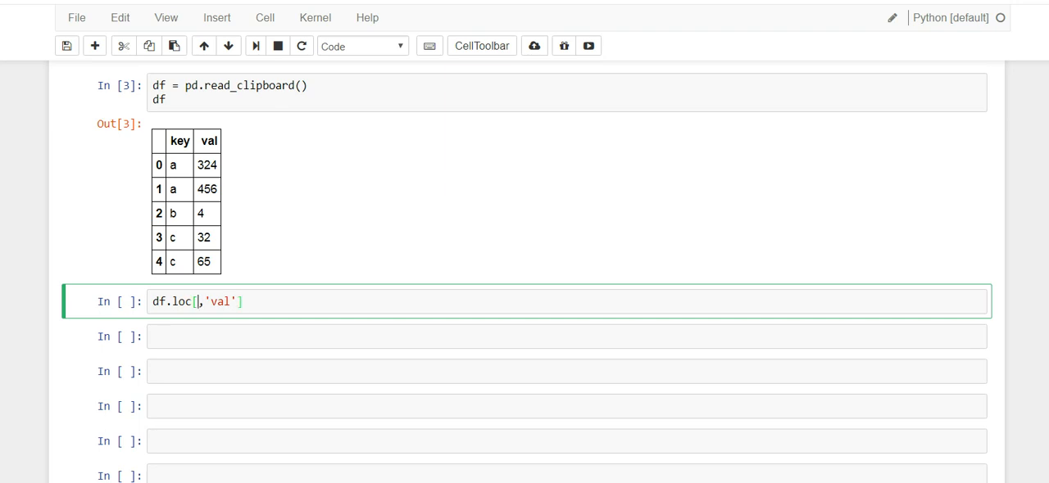
{"action": "type", "text": "::2"}
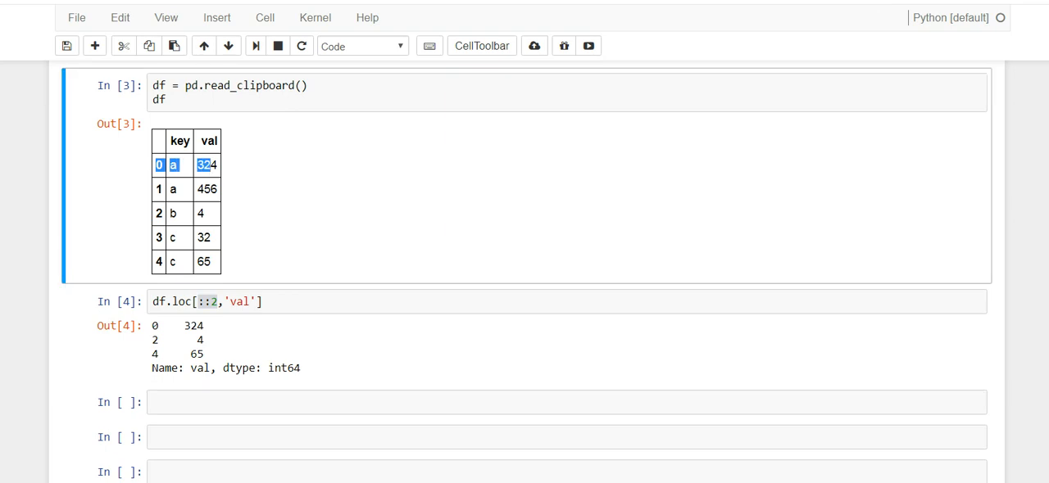
{"action": "left_click", "coordinate": [172, 189]}
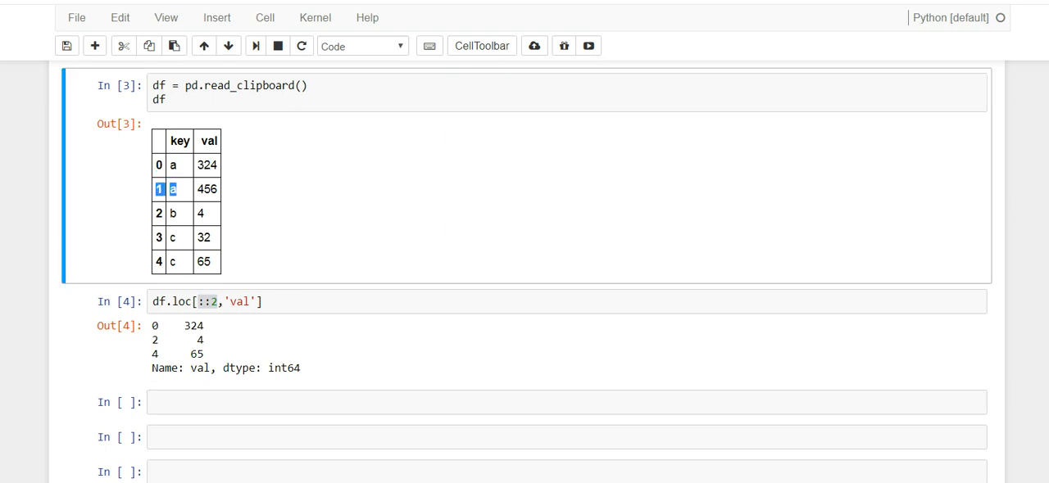
{"action": "left_click", "coordinate": [173, 213]}
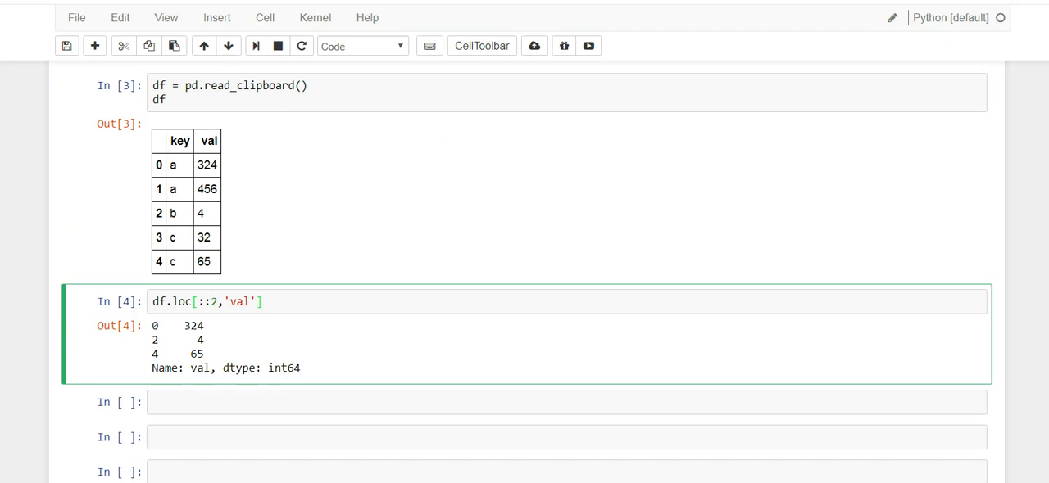
Step: Assign None to df.loc[::2,'val'] so rows 0, 2 and 4 show NaN
{"action": "type", "text": "="}
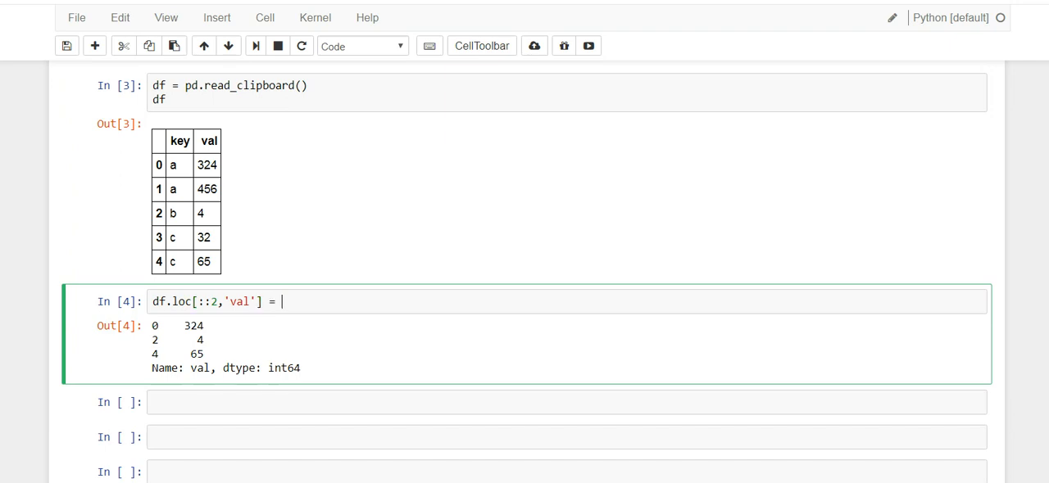
{"action": "type", "text": "None"}
{"action": "type", "text": "df"}
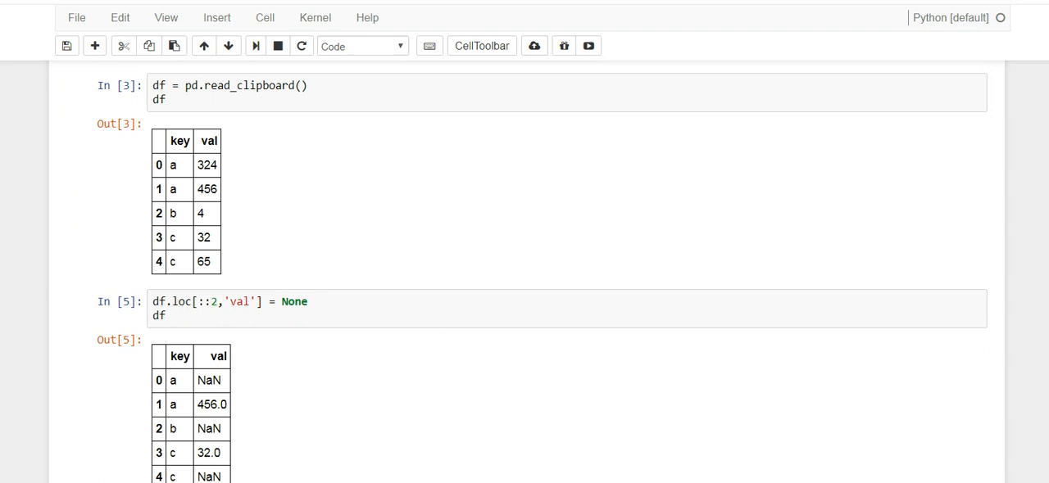
{"action": "scroll", "scroll_direction": "down", "scroll_amount": 3}
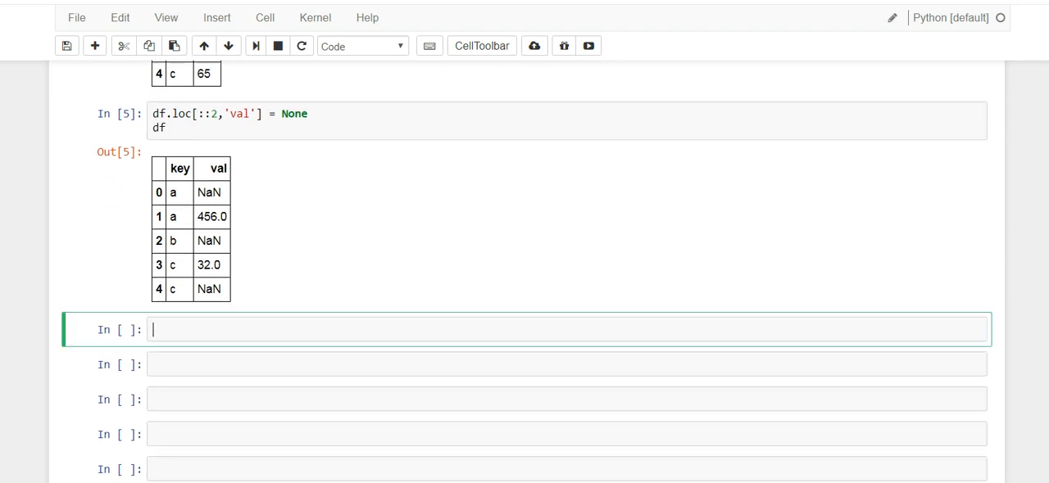
Step: Run df['val'].isna(), returning True for rows 0, 2, 4 and False otherwise
{"action": "type", "text": "df"}
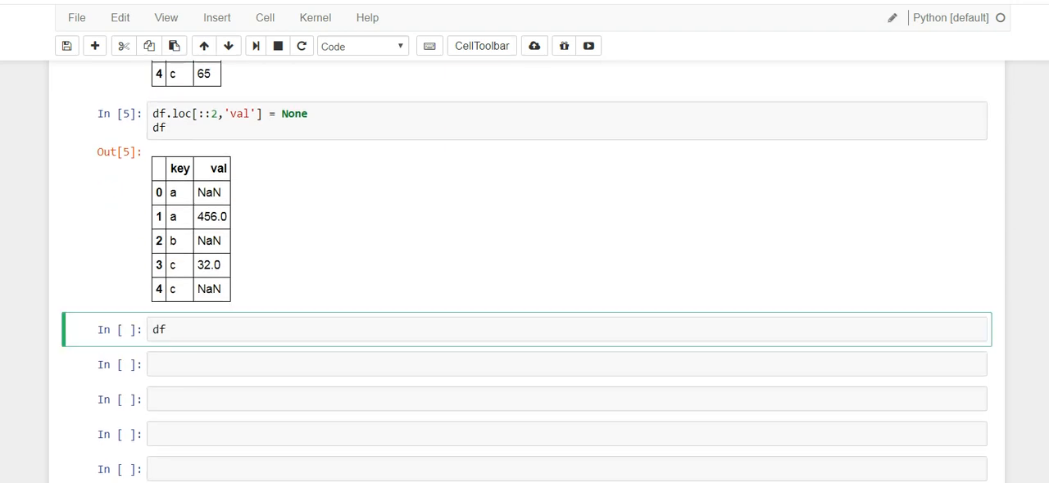
{"action": "type", "text": "['val']."}
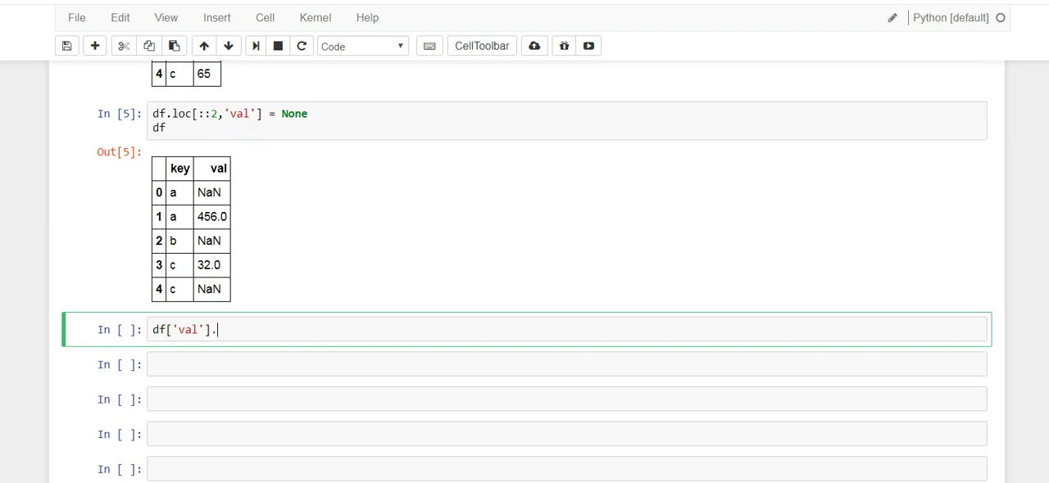
{"action": "type", "text": "isna()"}
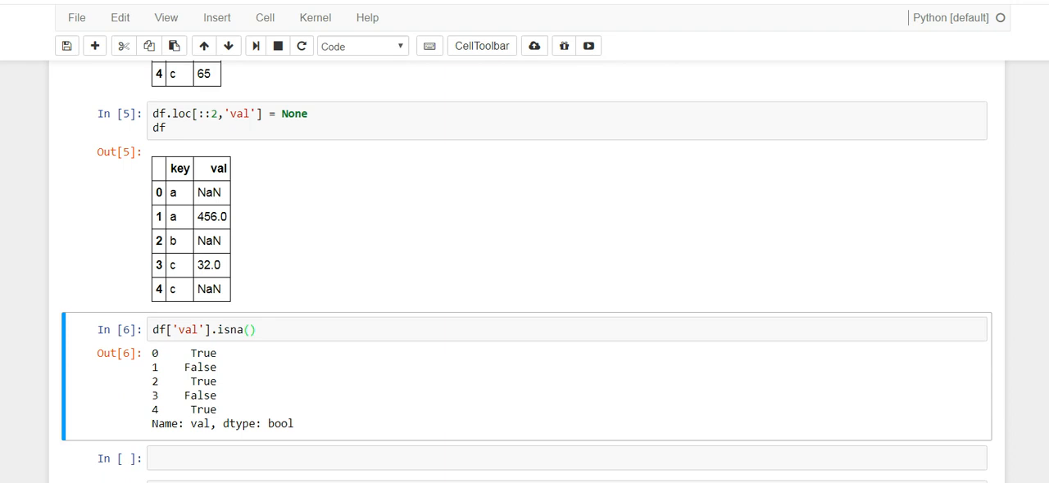
{"action": "double_click", "coordinate": [203, 353]}
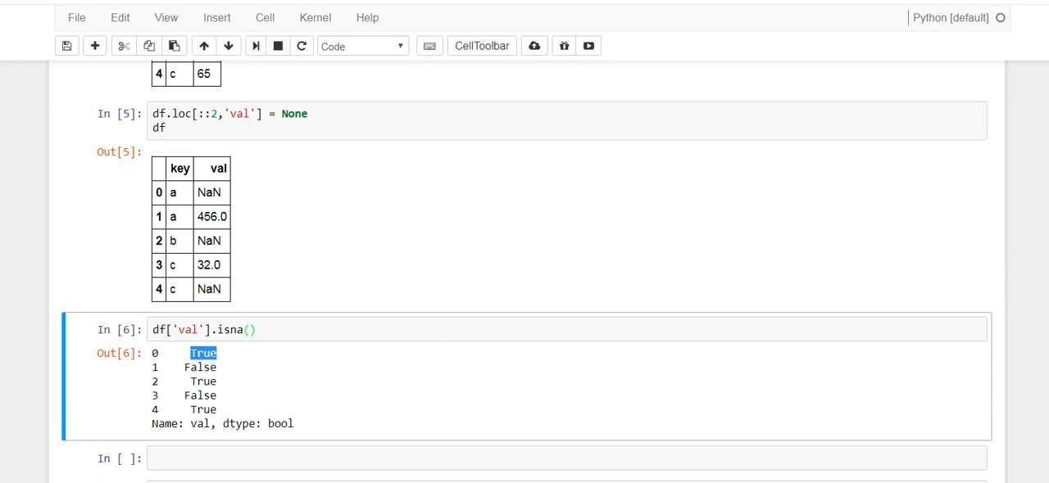
{"action": "left_click", "coordinate": [209, 193]}
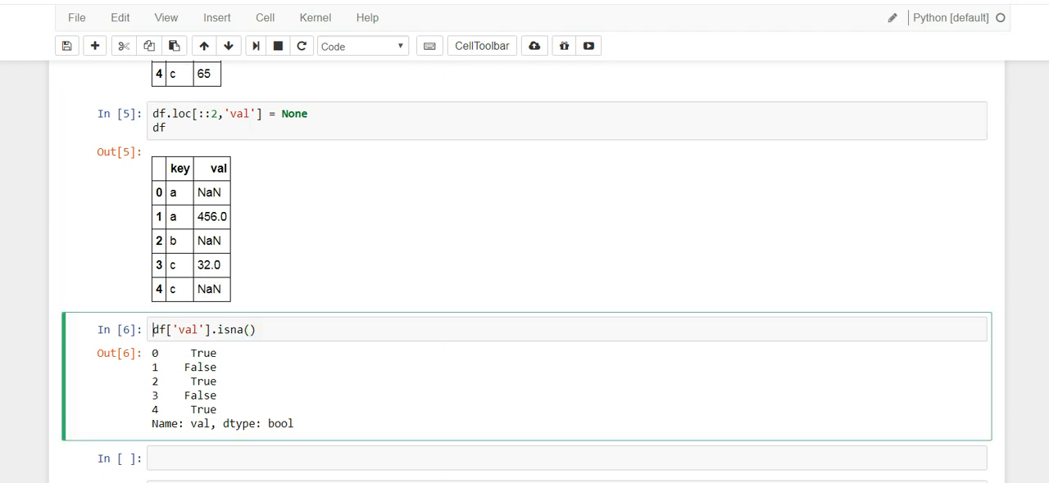
Step: Filter with df[df['val'].isna()], then negate it with ~ to keep rows 1 and 3
{"action": "type", "text": "df["}
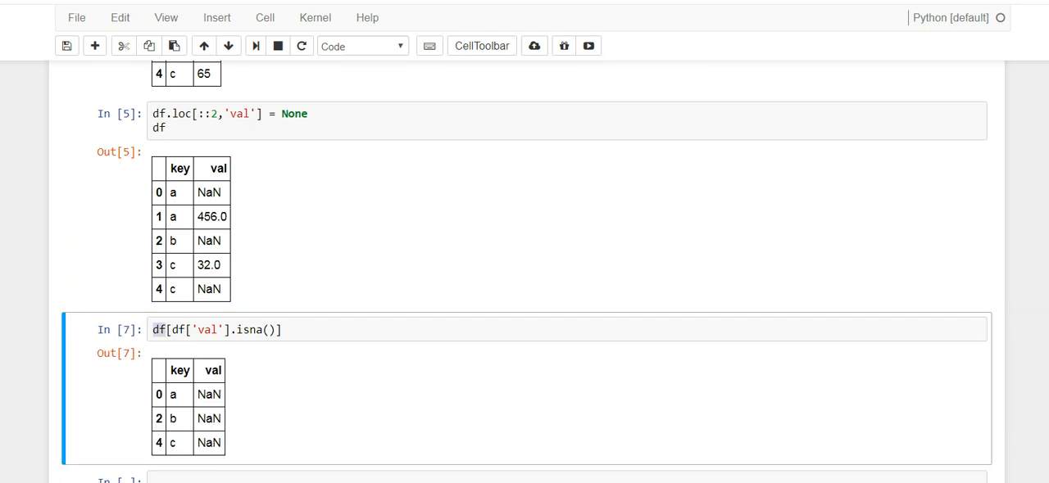
{"action": "key", "text": "Escape"}
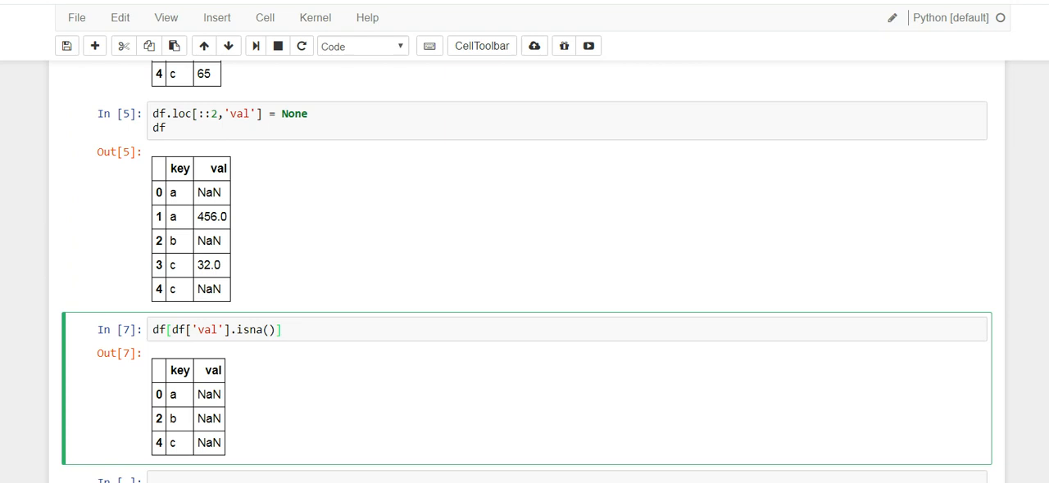
{"action": "left_click", "coordinate": [282, 329]}
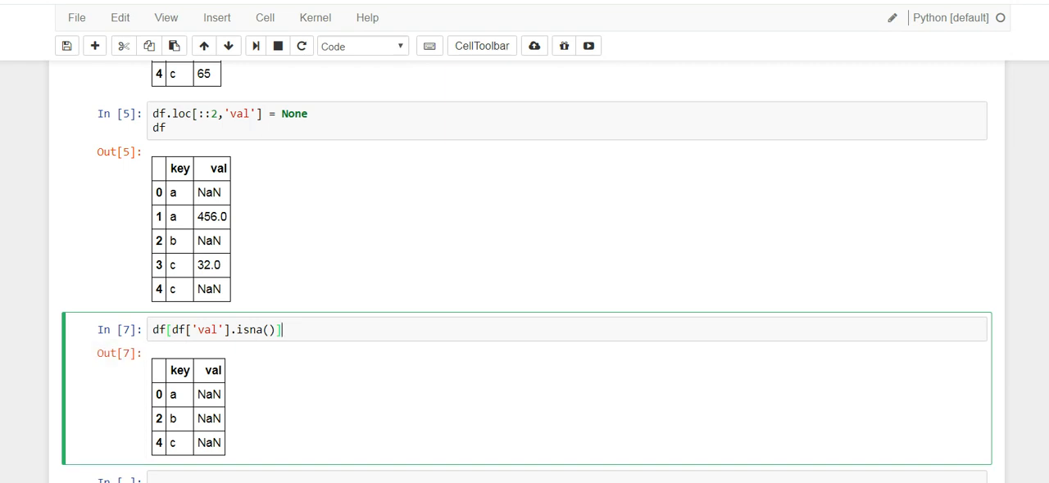
{"action": "type", "text": "~"}
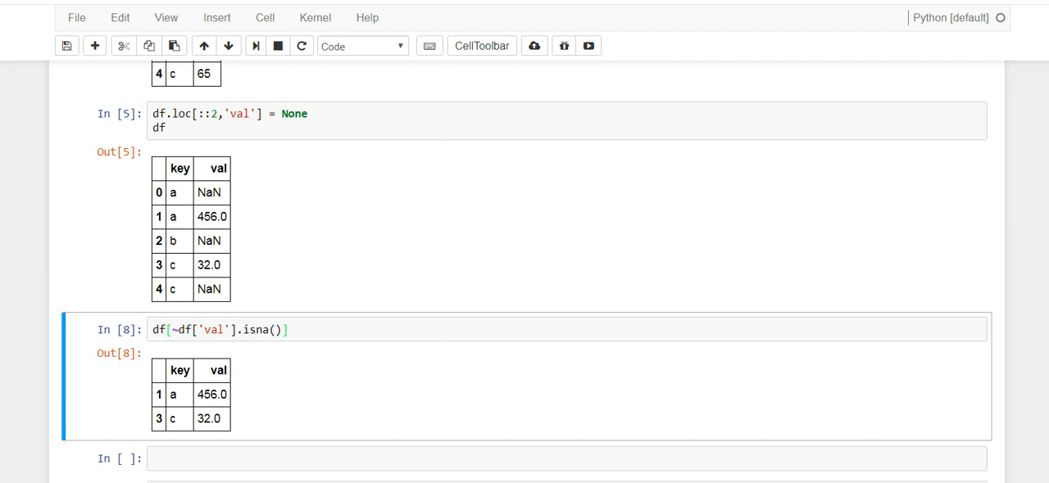
Step: Run df.dropna() using autocomplete, returning only rows 1 and 3
{"action": "scroll", "scroll_direction": "down", "scroll_amount": 3}
{"action": "type", "text": "df."}
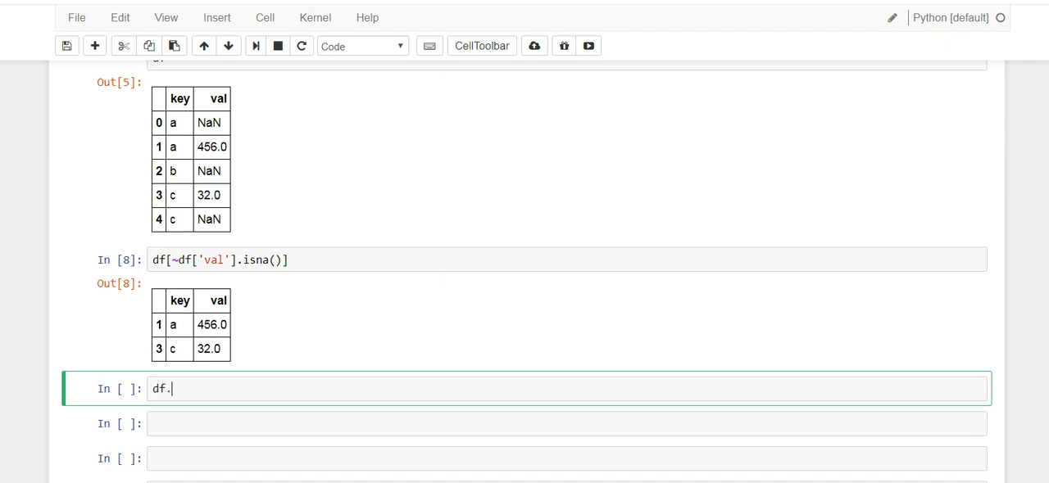
{"action": "type", "text": "d"}
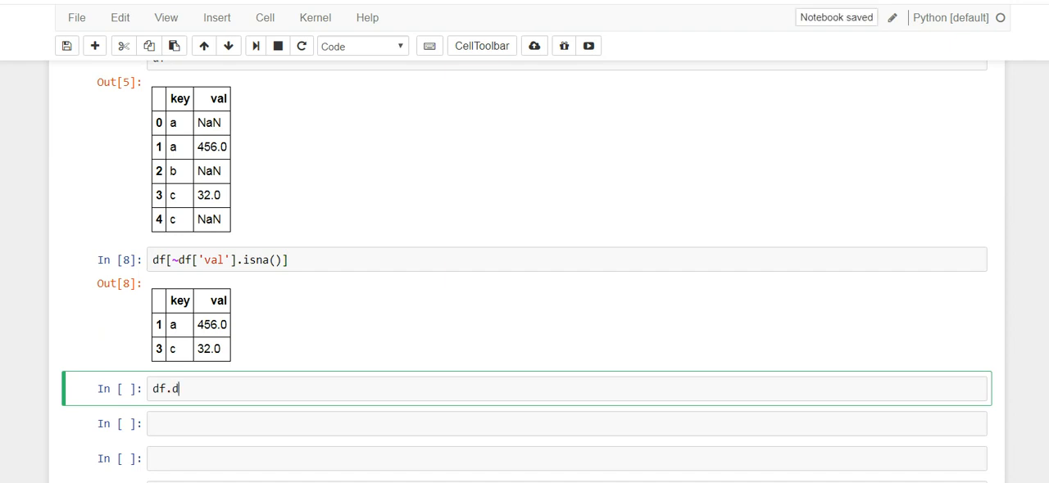
{"action": "key", "text": "Tab"}
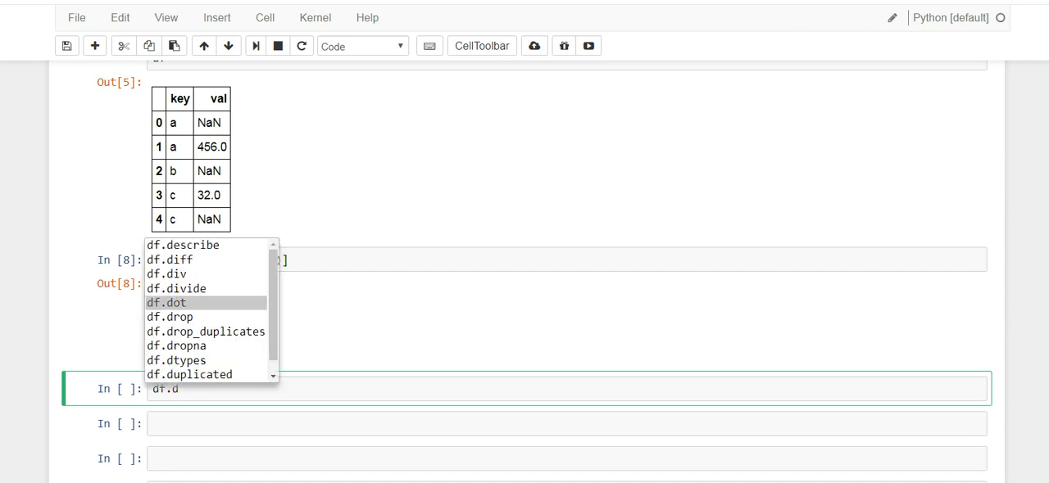
{"action": "left_click", "coordinate": [205, 332]}
{"action": "type", "text": "("}
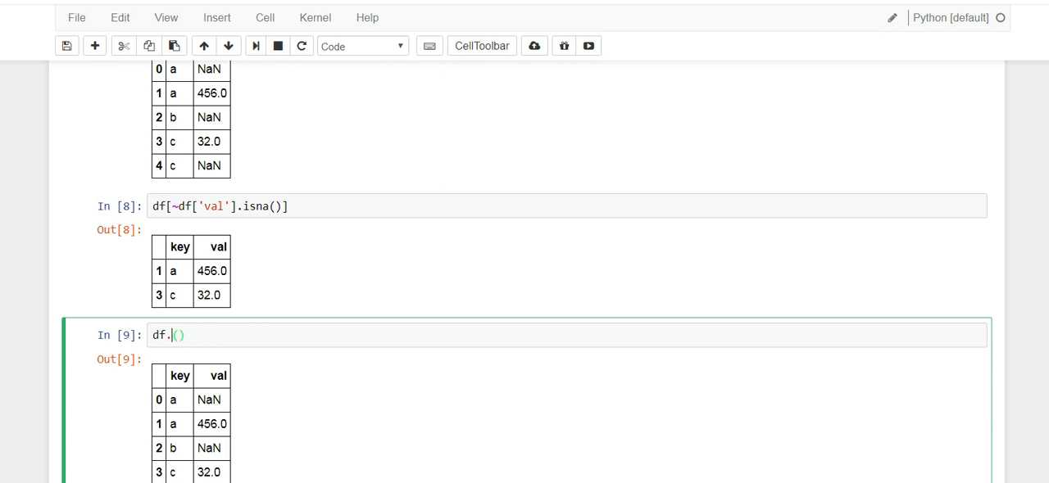
{"action": "type", "text": "d"}
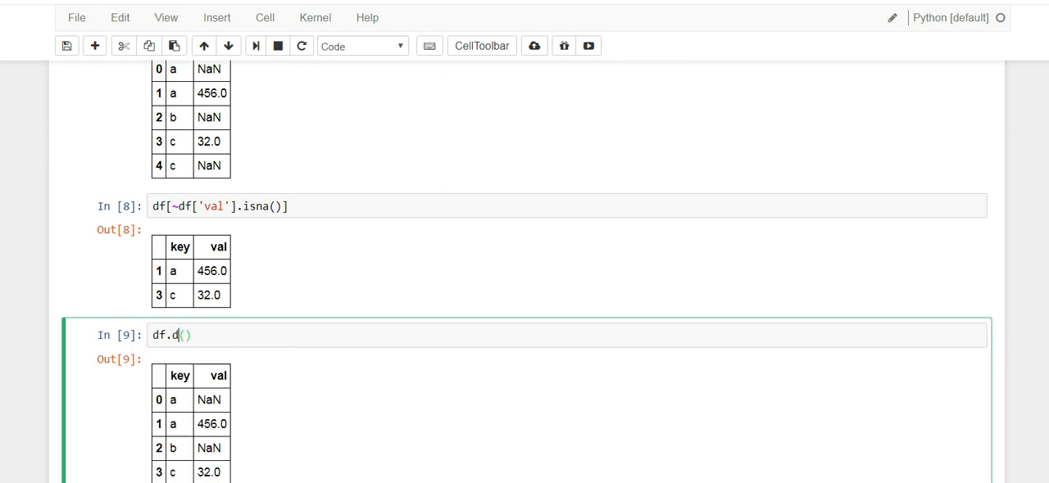
{"action": "type", "text": "r"}
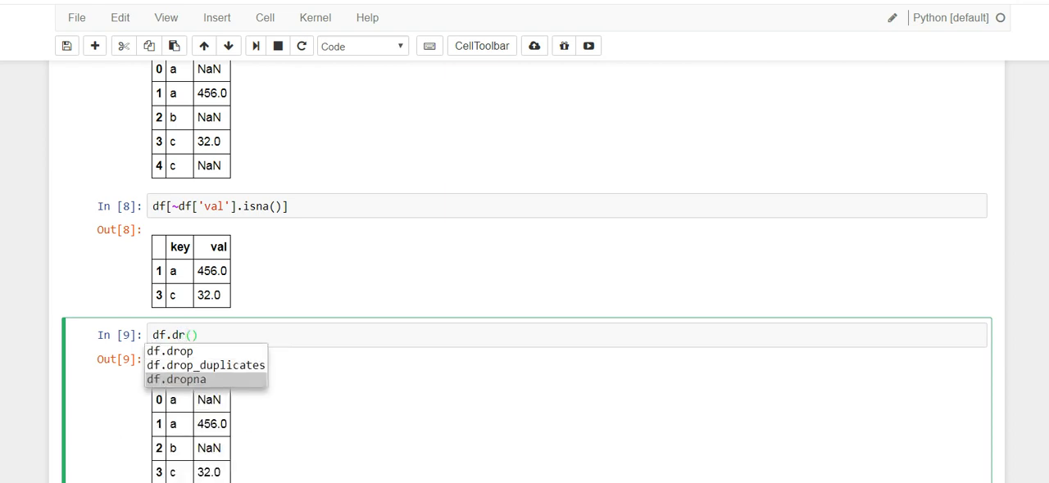
{"action": "left_click", "coordinate": [175, 379]}
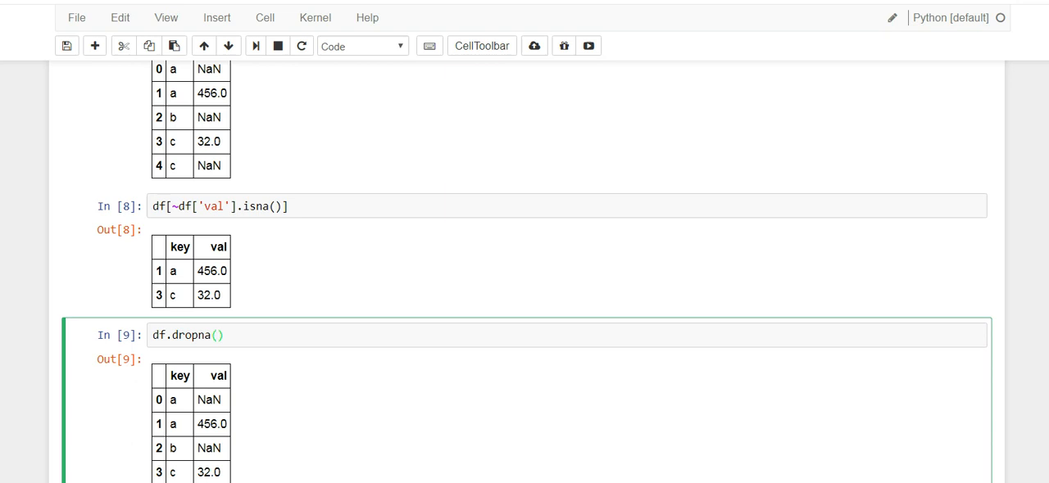
{"action": "scroll", "scroll_direction": "down", "scroll_amount": 3}
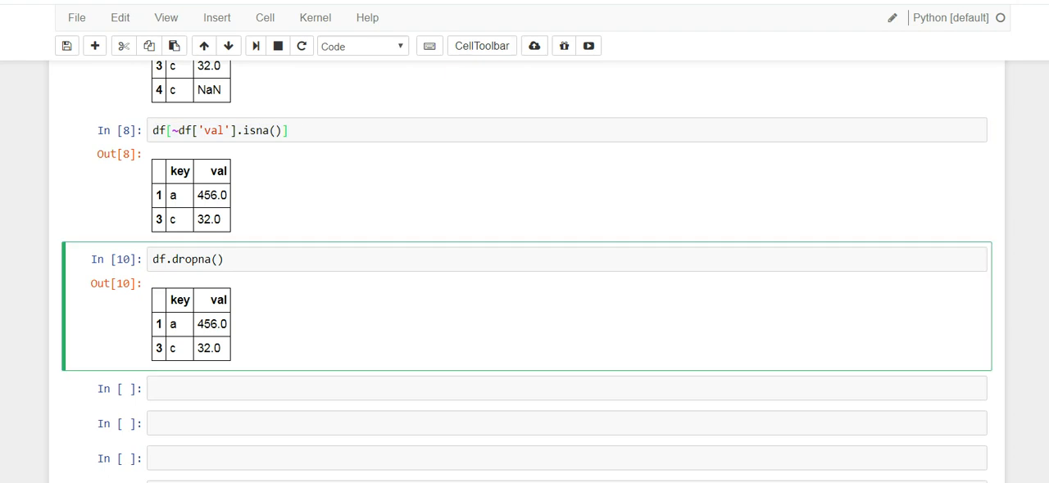
{"action": "scroll", "scroll_direction": "up", "scroll_amount": 3}
{"action": "type", "text": "df"}
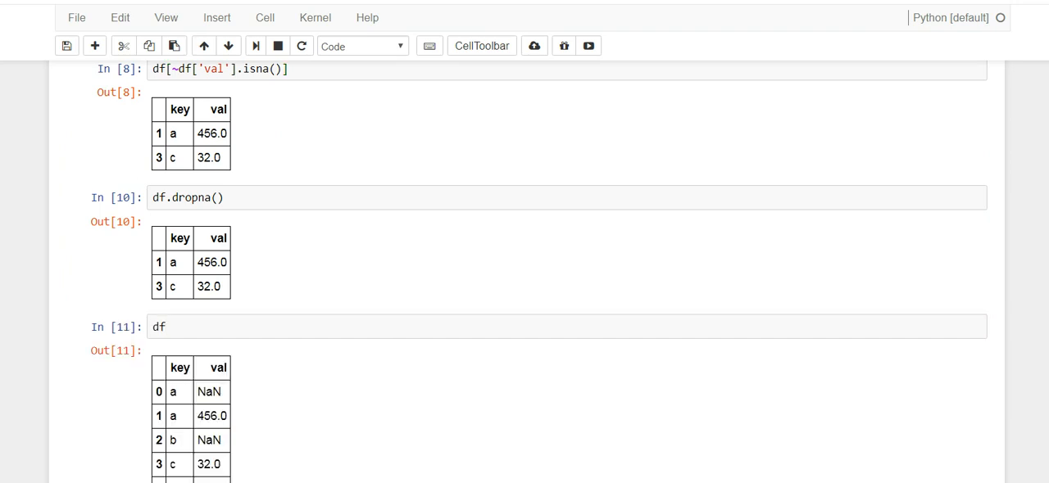
Step: Start a fillna(0) call, then select the line to revert it, keeping df's NaN rows
{"action": "scroll", "scroll_direction": "down", "scroll_amount": 3}
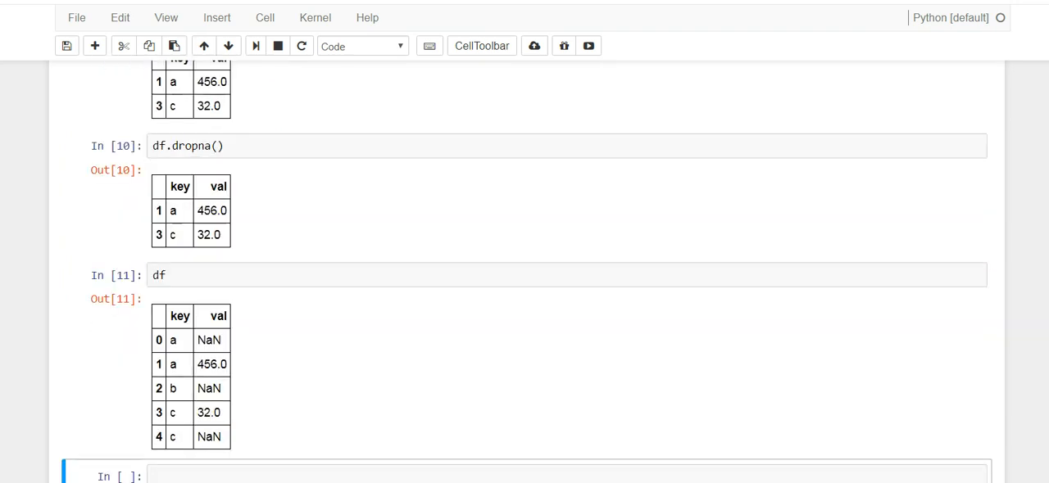
{"action": "scroll", "scroll_direction": "down", "scroll_amount": 3}
{"action": "type", "text": ".f"}
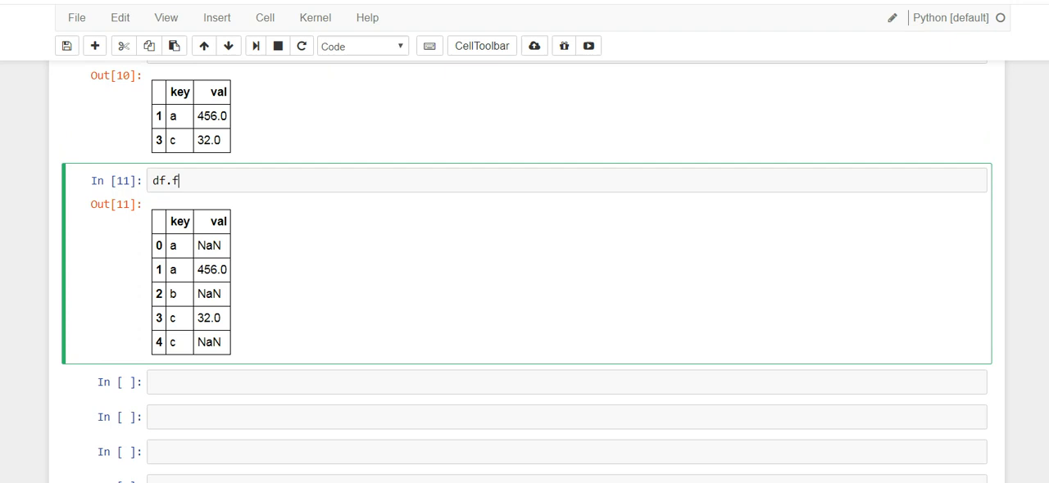
{"action": "type", "text": "illna"}
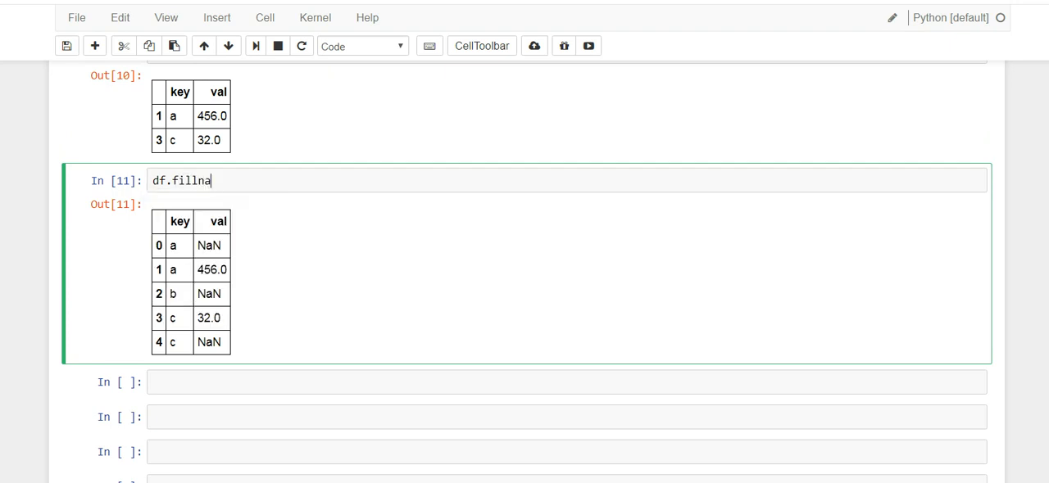
{"action": "type", "text": "(0"}
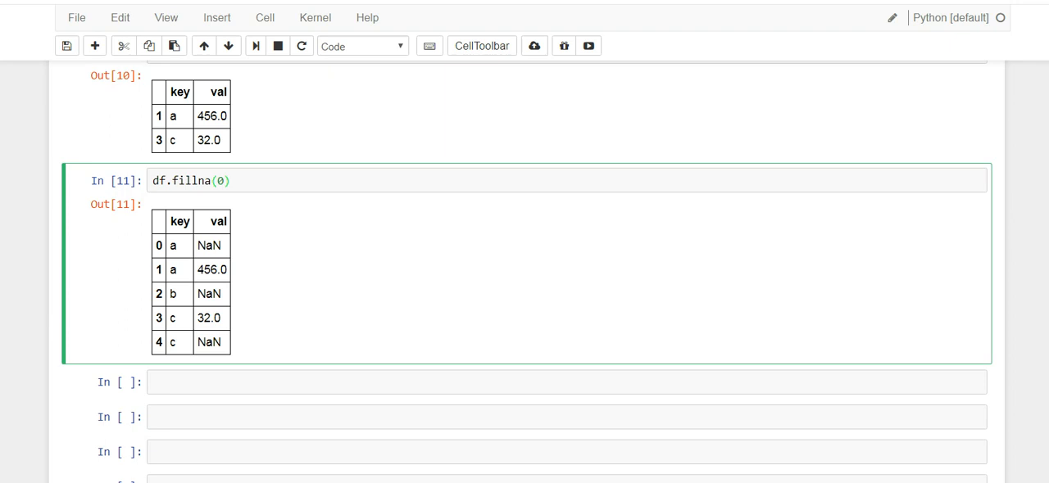
{"action": "triple_click", "coordinate": [190, 180]}
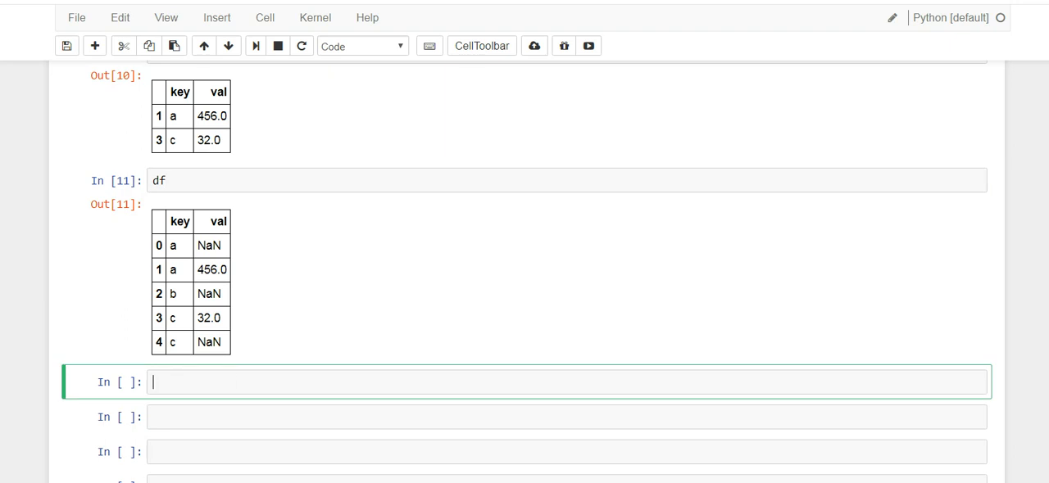
Step: Run df.fillna(0) so rows 0, 2 and 4 show 0.0, while the earlier df still has NaN
{"action": "type", "text": "df.fillna(0)"}
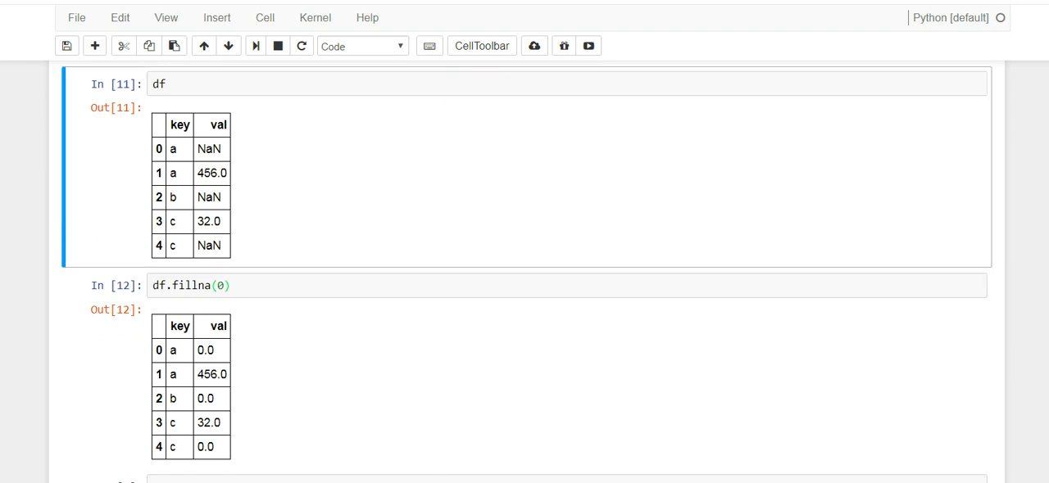
{"action": "double_click", "coordinate": [209, 197]}
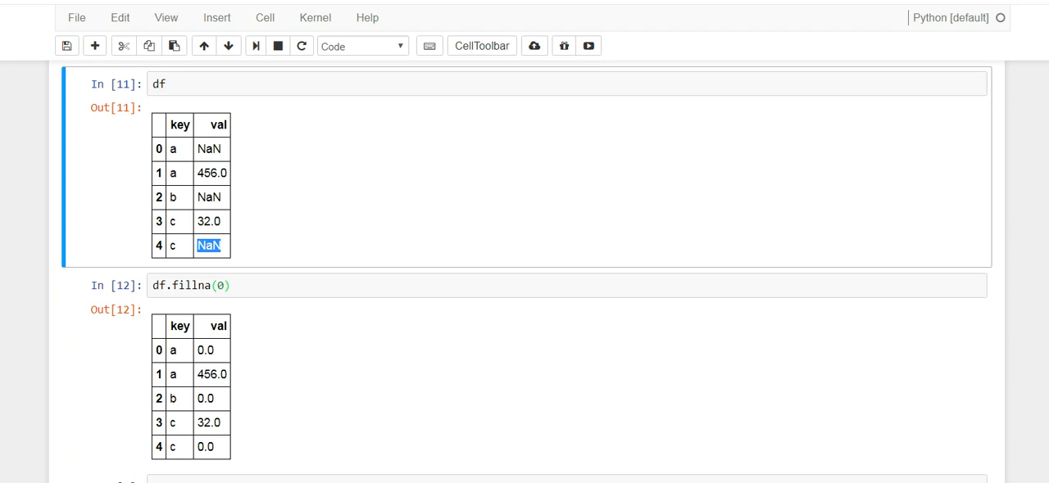
{"action": "left_click", "coordinate": [205, 399]}
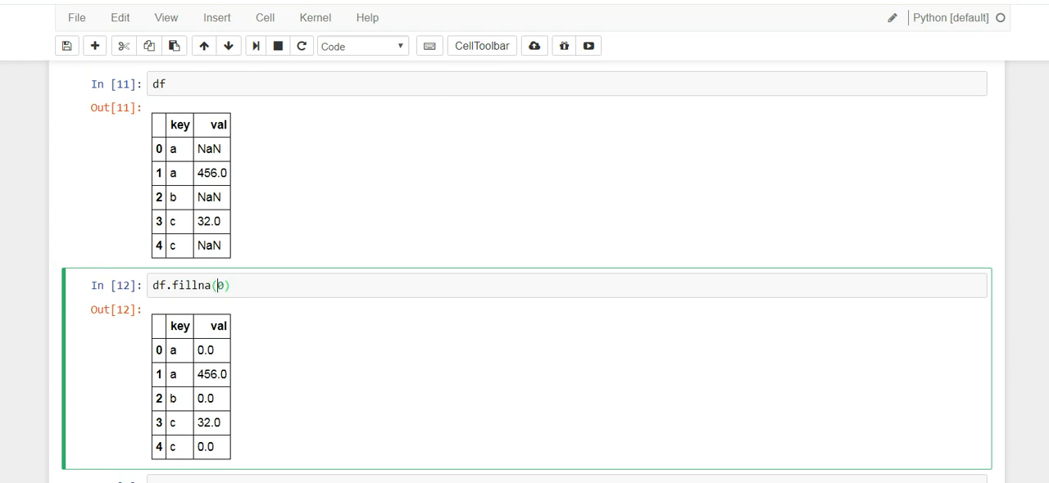
Step: Open and expand the fillna docstring to read the method parameter's fill options
{"action": "key", "text": "shift+tab"}
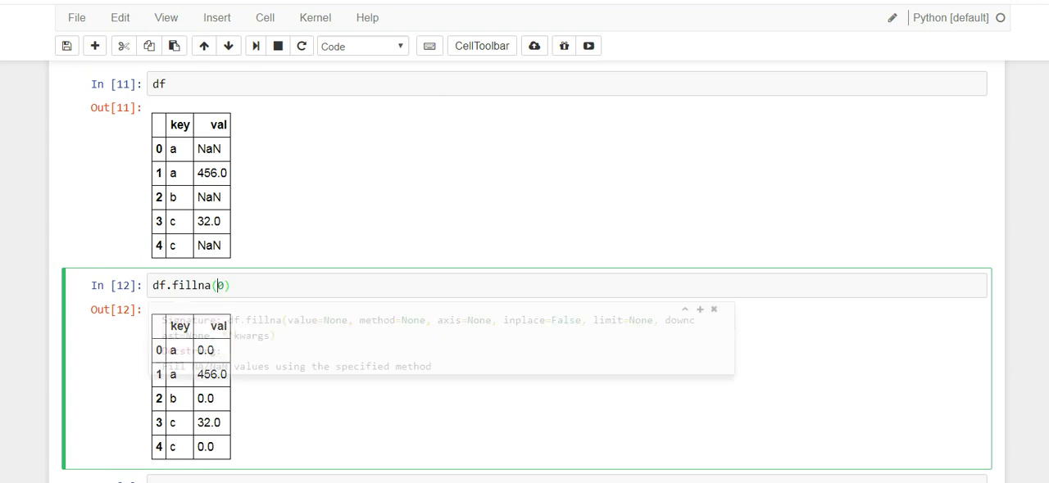
{"action": "left_click", "coordinate": [698, 310]}
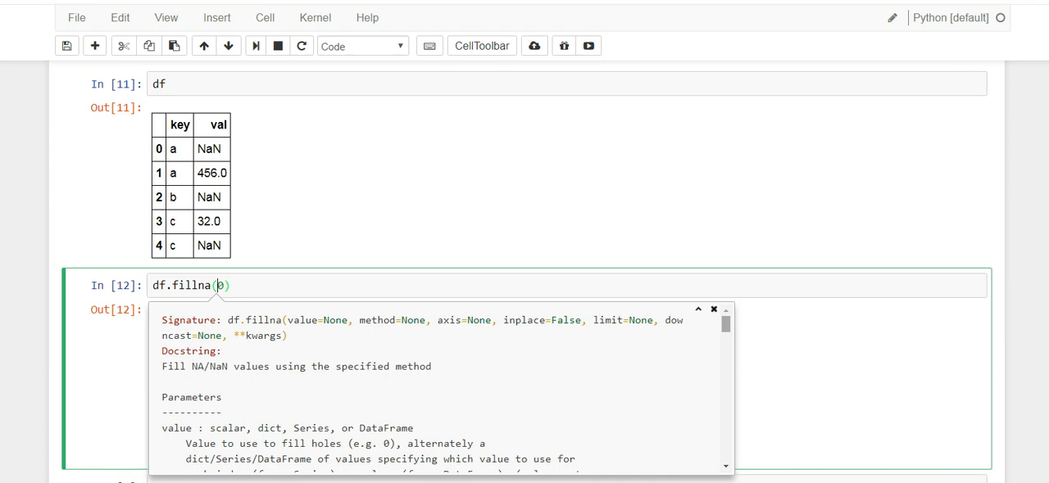
{"action": "scroll", "scroll_direction": "down", "scroll_amount": 3}
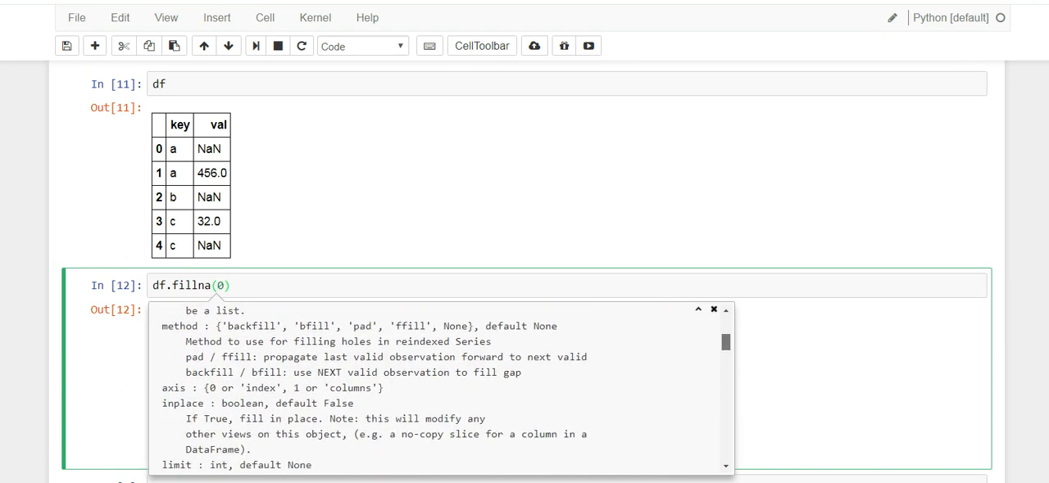
{"action": "scroll", "scroll_direction": "down", "scroll_amount": 3}
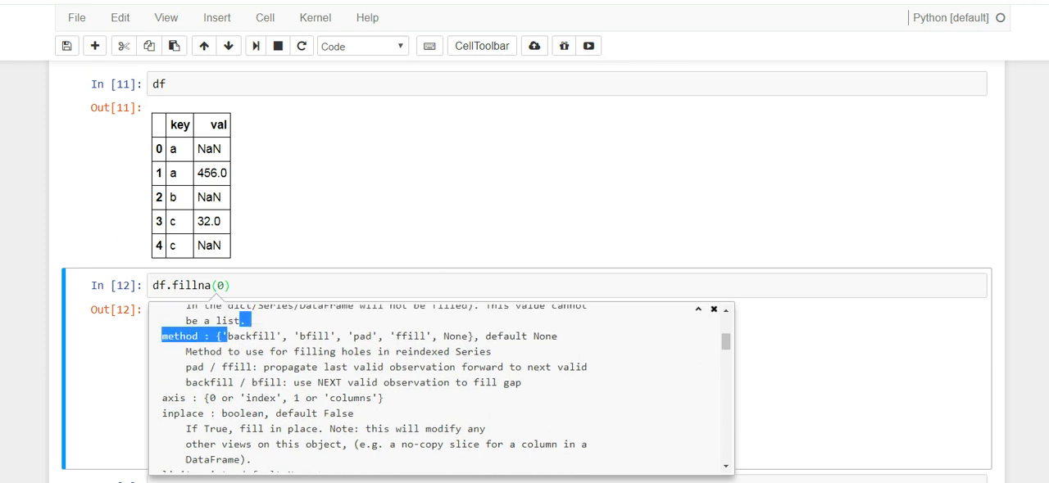
{"action": "scroll", "scroll_direction": "up", "scroll_amount": 3}
{"action": "type", "text": "m"}
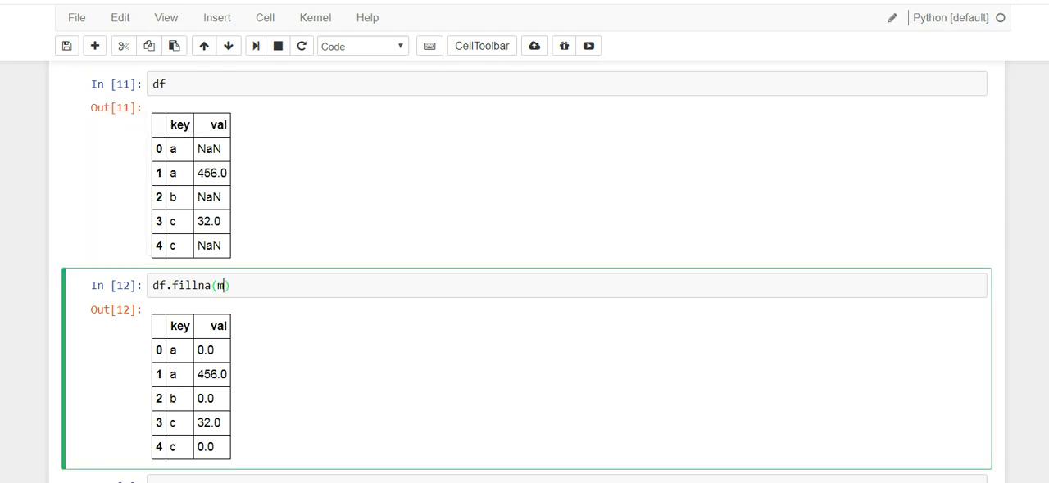
Step: Run df.fillna(method='bfill'), giving 456.0, 456.0, 32.0, 32.0, NaN
{"action": "type", "text": "ethod="}
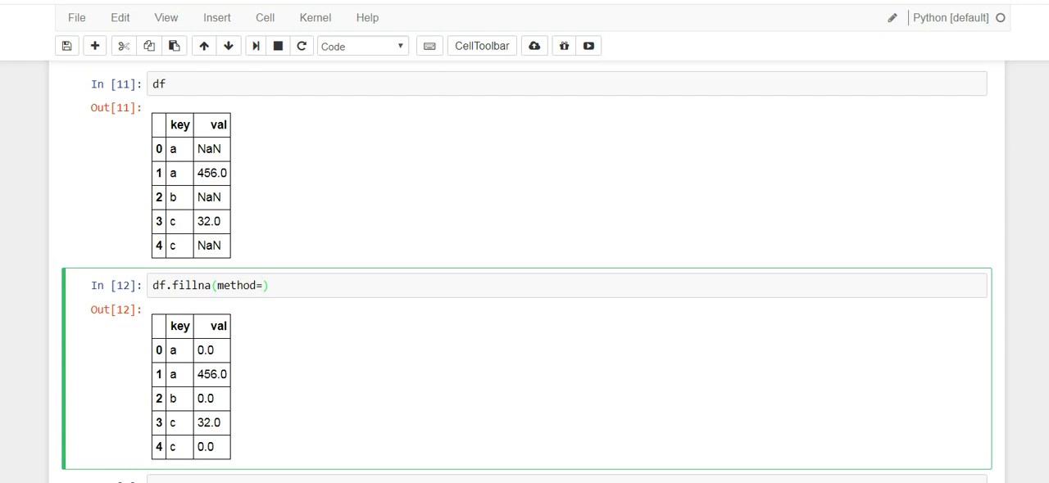
{"action": "type", "text": "''"}
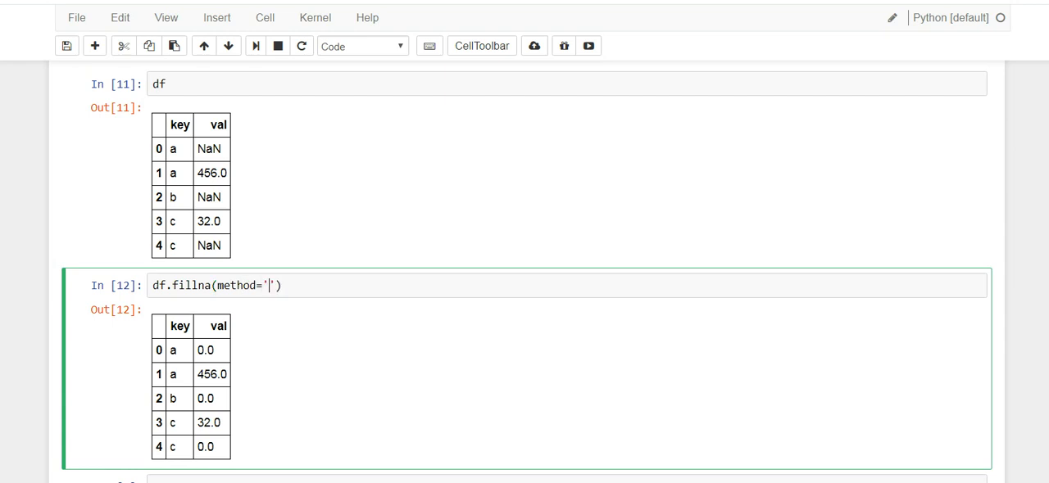
{"action": "type", "text": "bfill"}
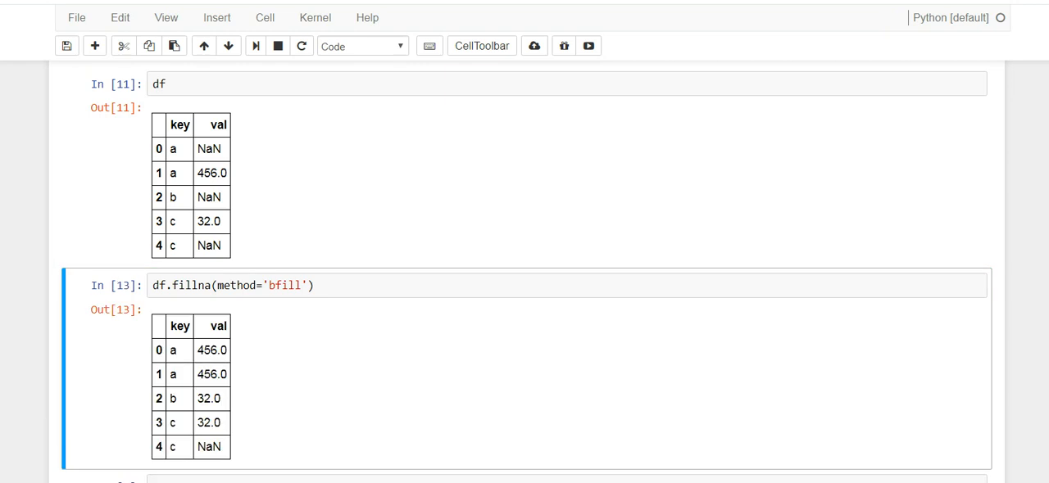
{"action": "scroll", "scroll_direction": "down", "scroll_amount": 3}
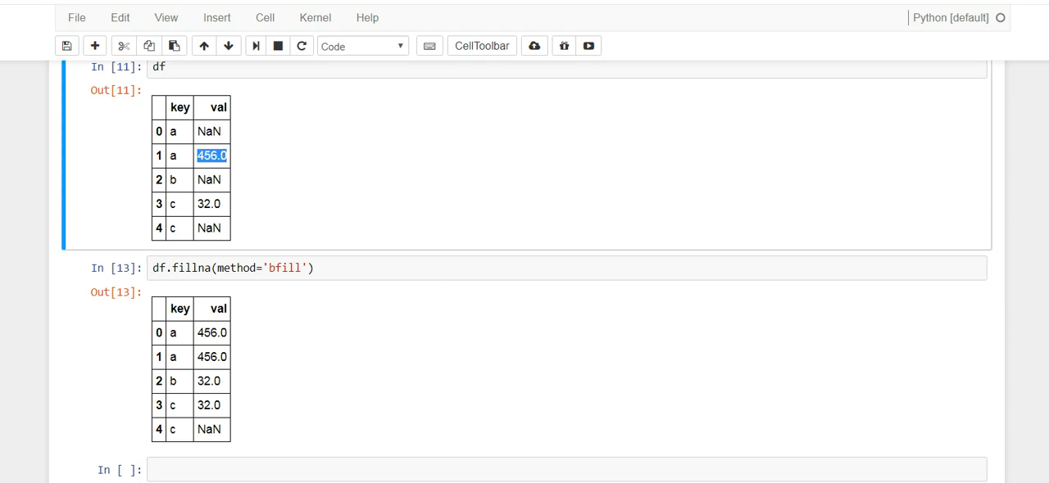
{"action": "left_click", "coordinate": [210, 131]}
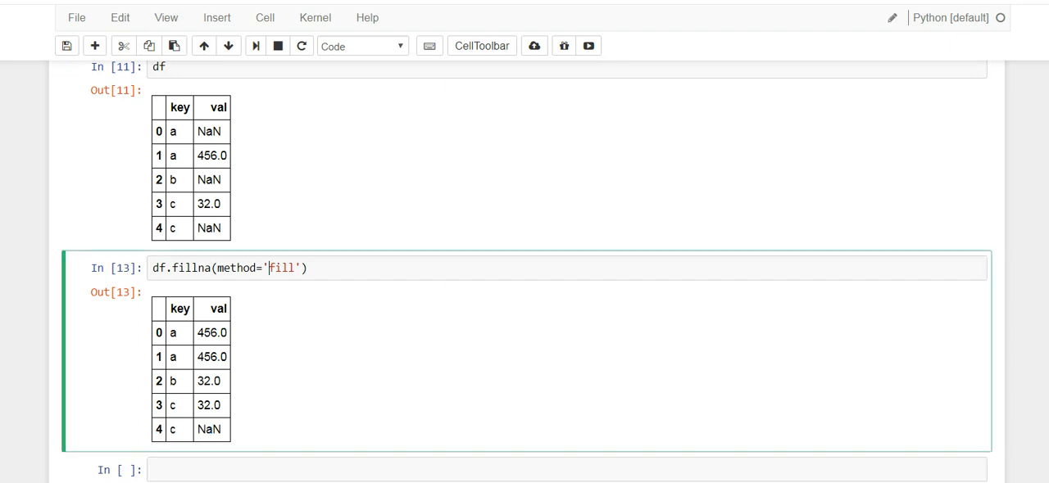
Step: Change bfill to ffill and compare the forward-filled 456.0 and 32.0 values
{"action": "type", "text": "f"}
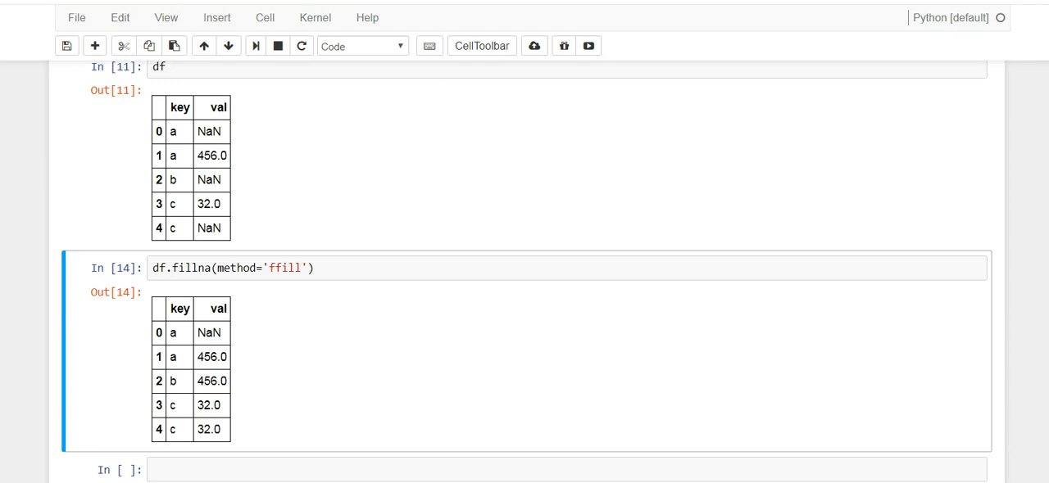
{"action": "double_click", "coordinate": [209, 179]}
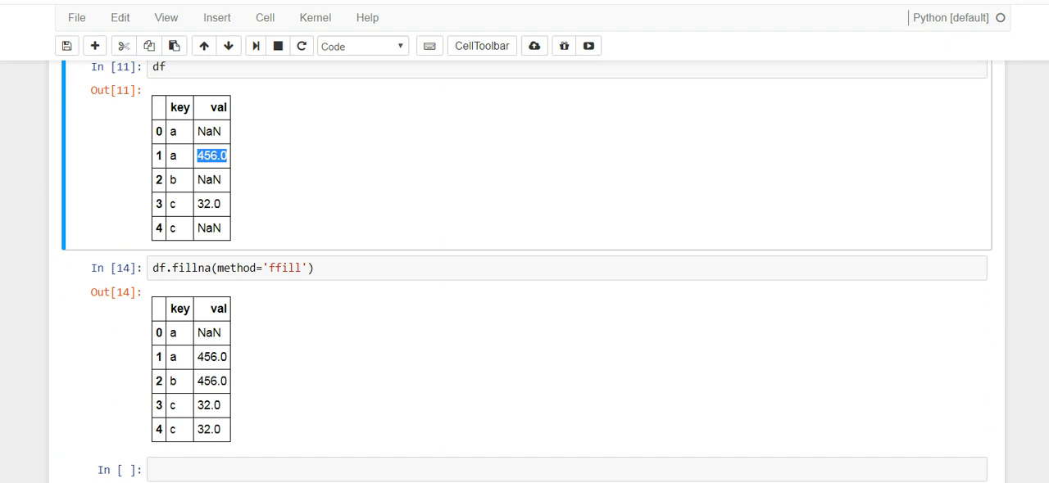
{"action": "double_click", "coordinate": [210, 179]}
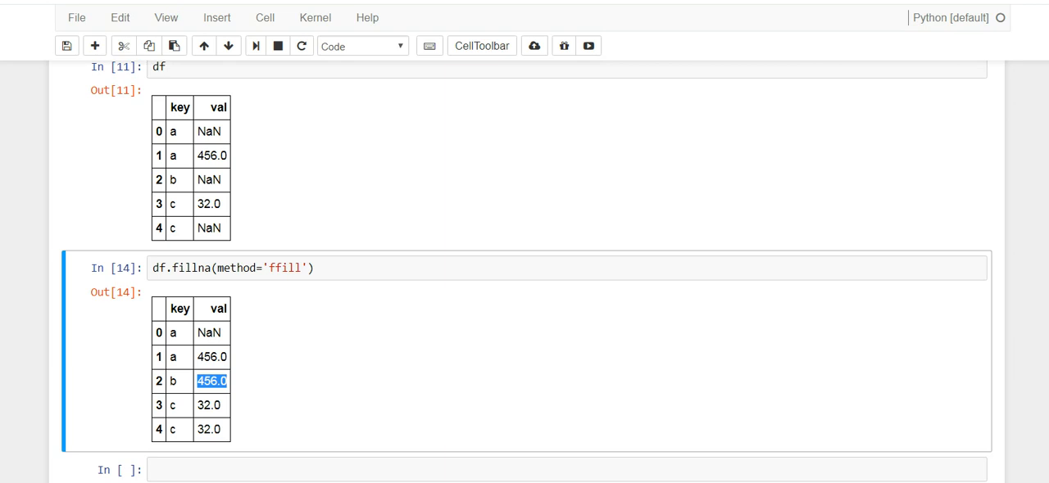
{"action": "left_click", "coordinate": [206, 204]}
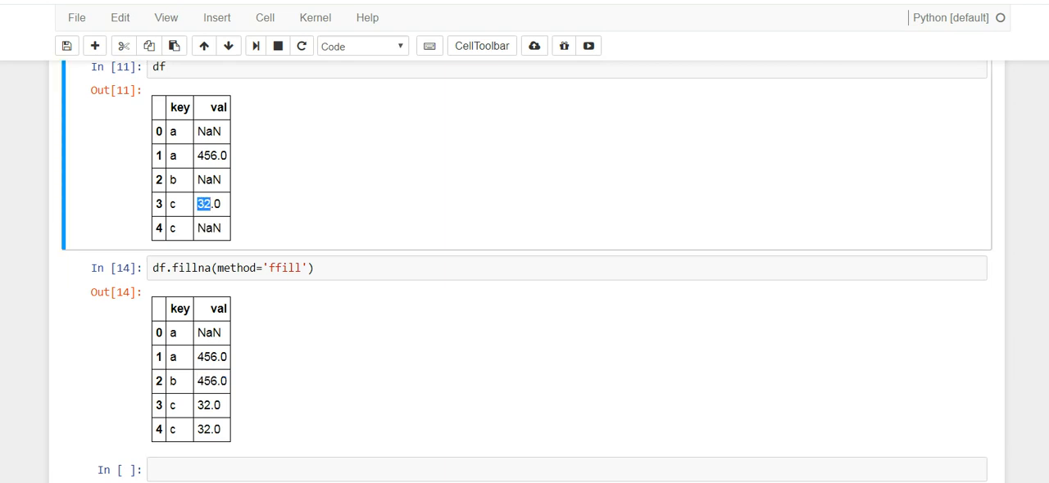